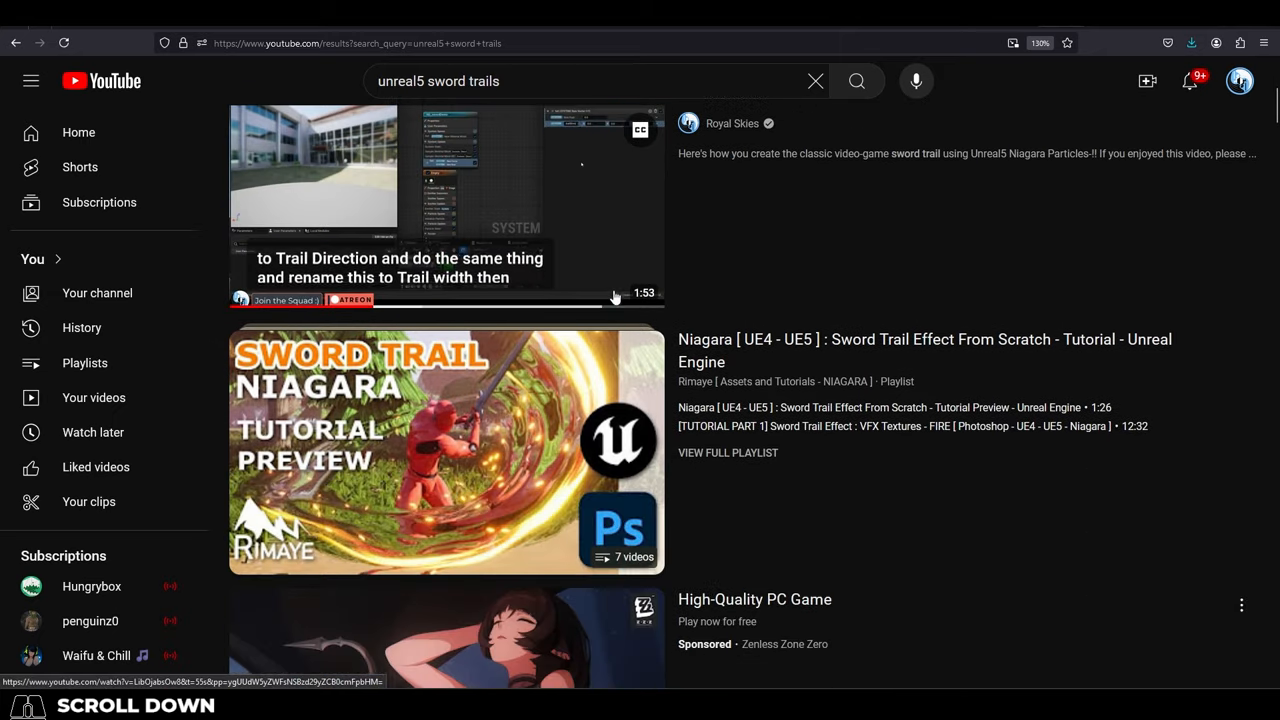
{"action": "scroll", "scroll_direction": "down", "scroll_amount": 3}
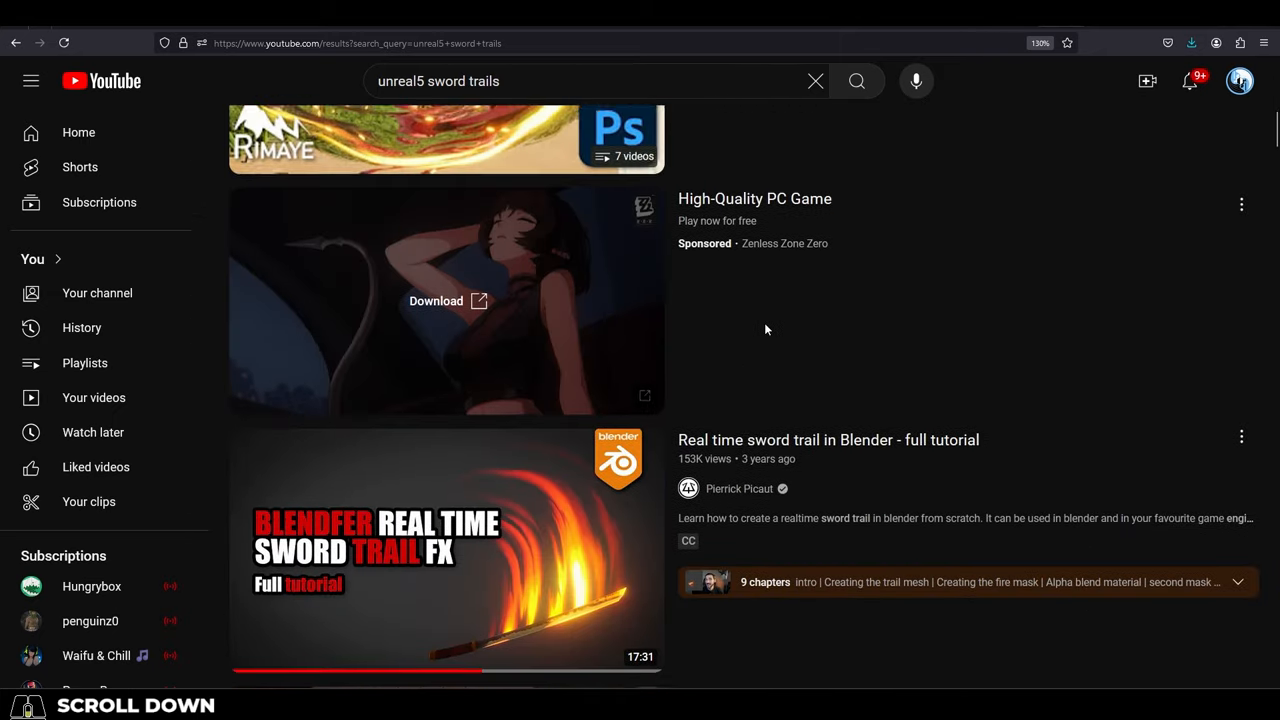